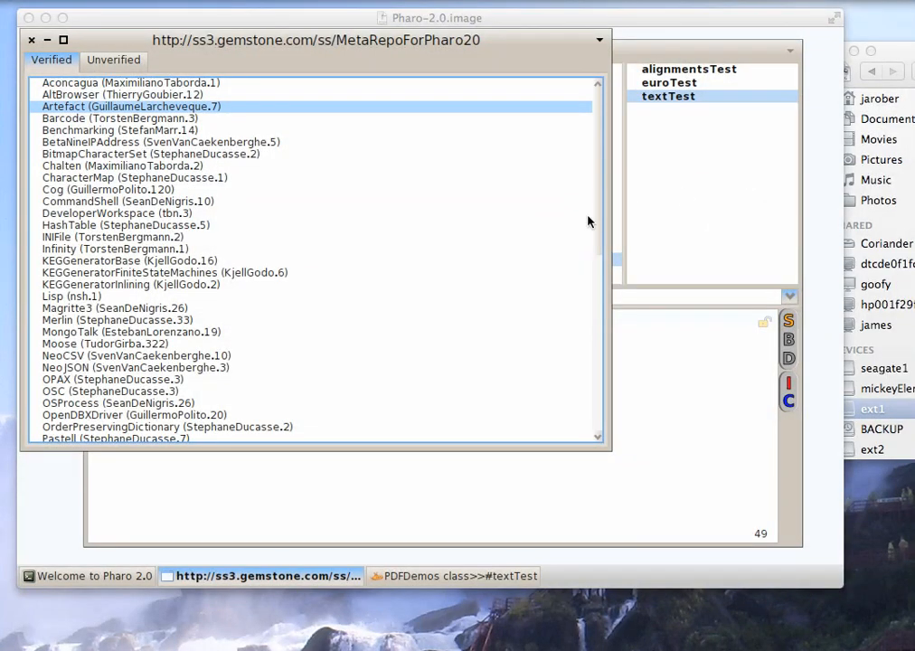
mouse_move(576, 220)
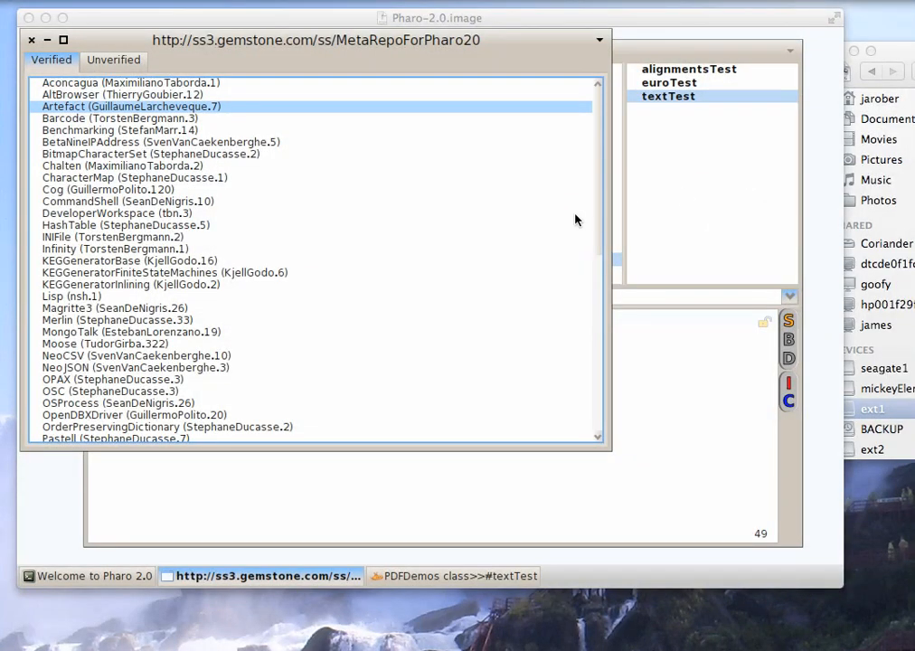
mouse_move(229, 125)
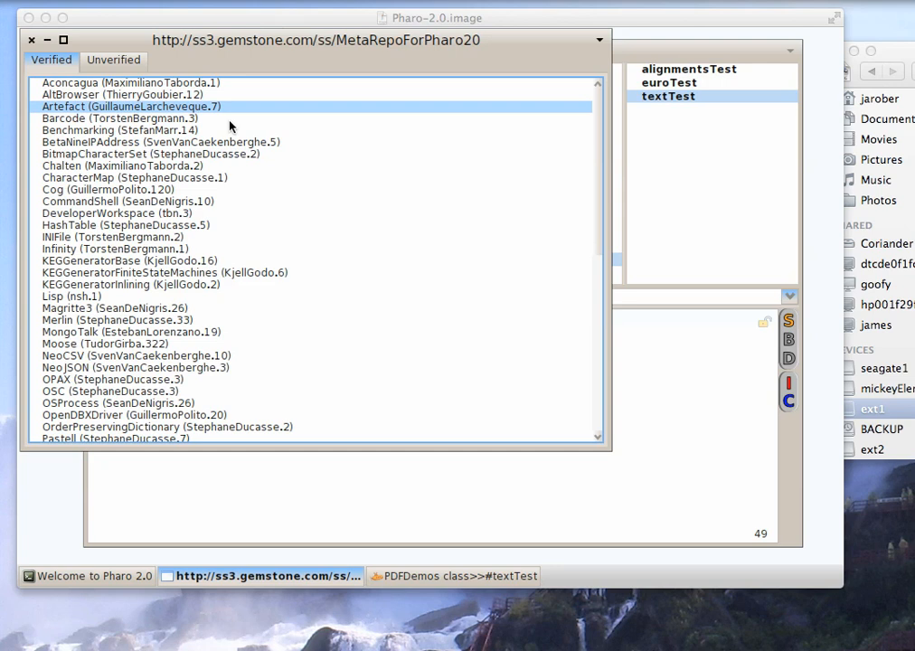
mouse_move(538, 47)
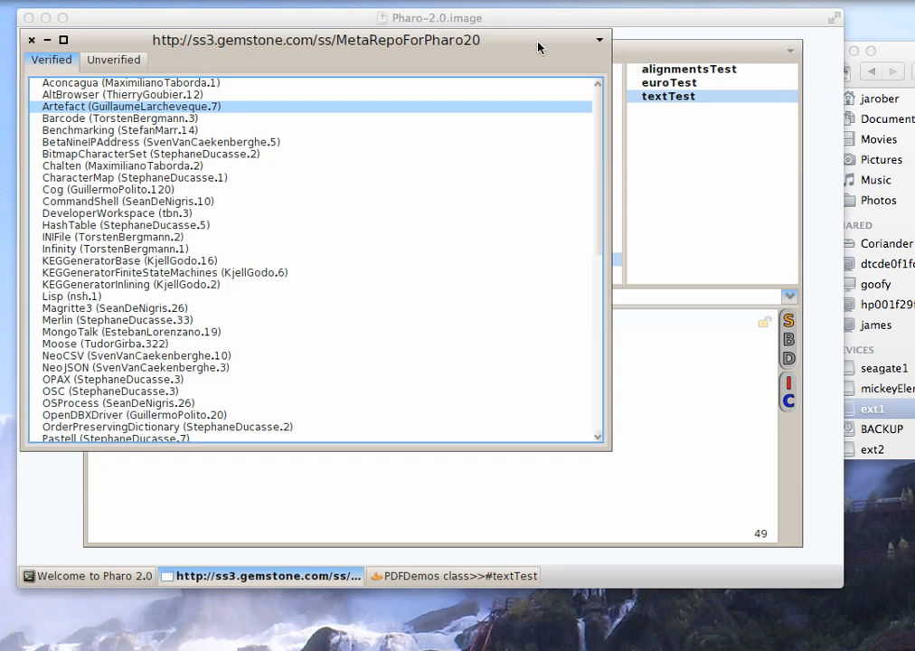
mouse_move(622, 64)
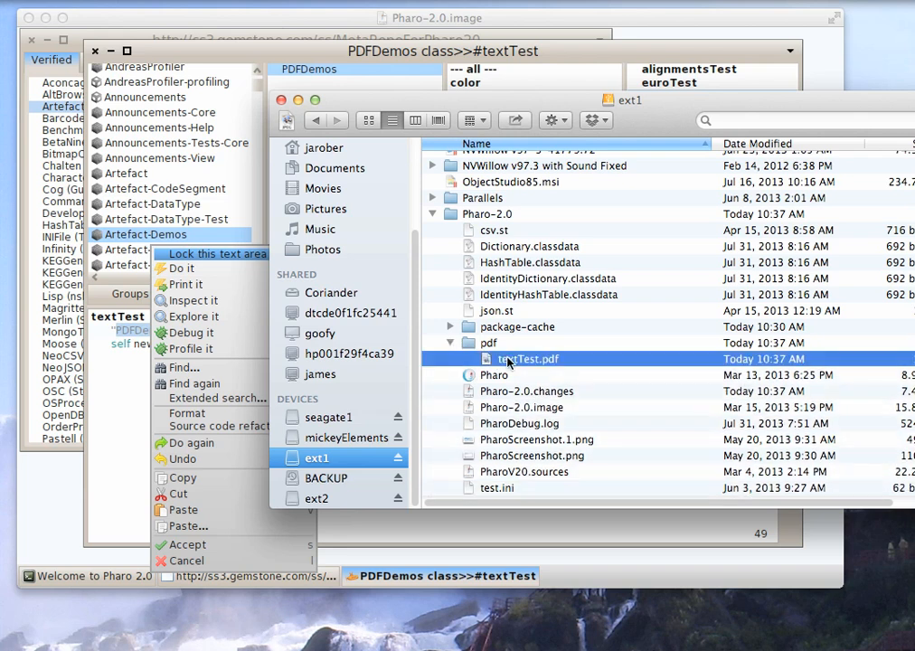
mouse_move(565, 374)
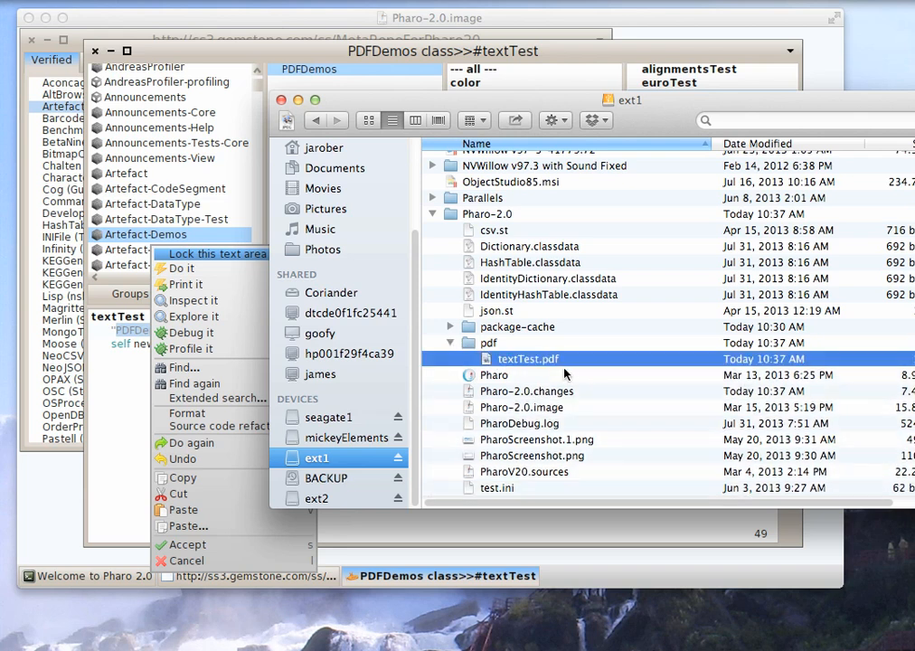
Open textTest.pdf from Pharo-2.0's pdf folder in Preview.
double_click(528, 359)
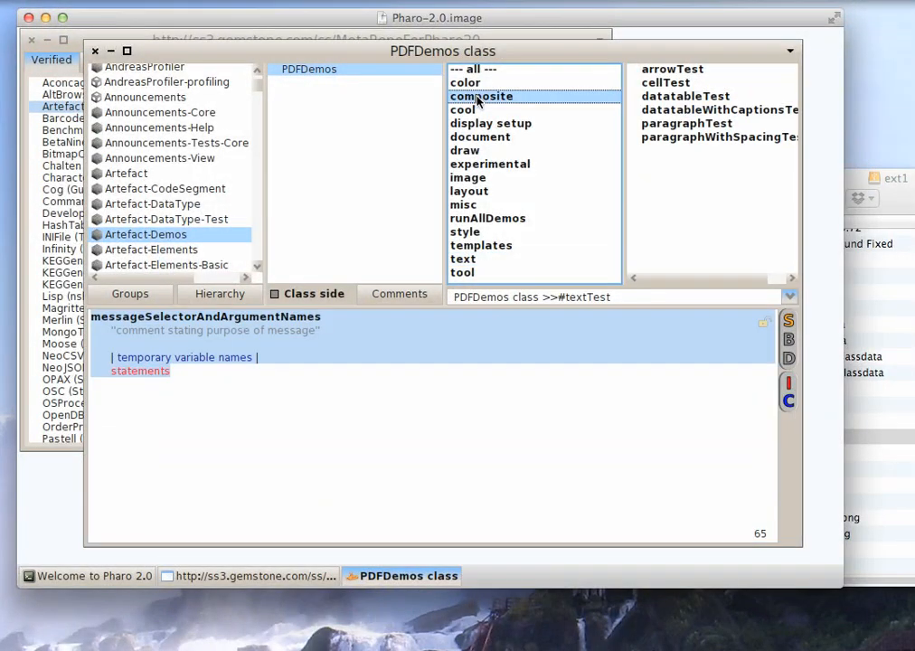
View the PDFDemos protocols cool, display setup, and runAllDemos in the System Browser.
left_click(462, 109)
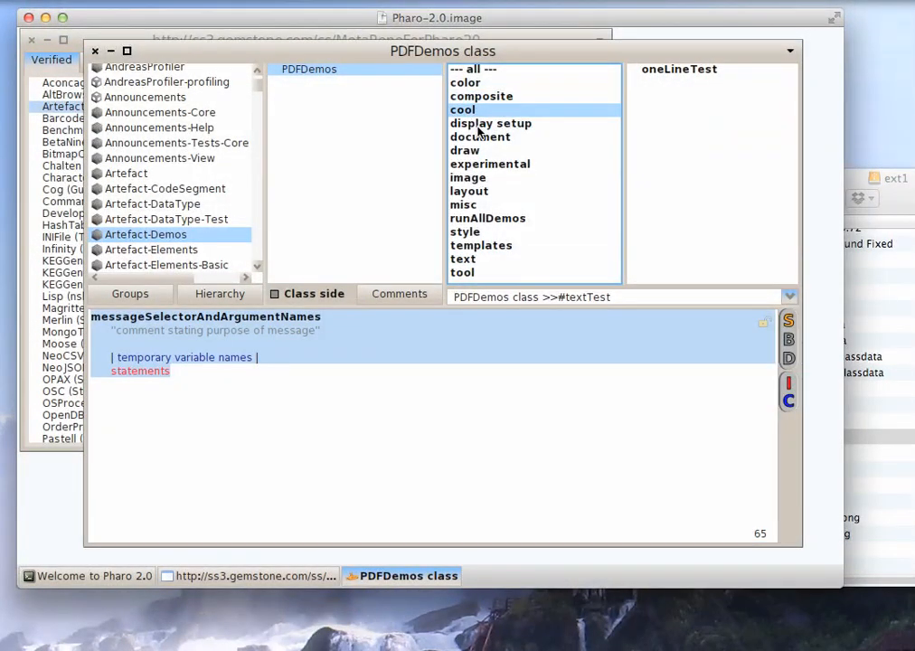
left_click(490, 123)
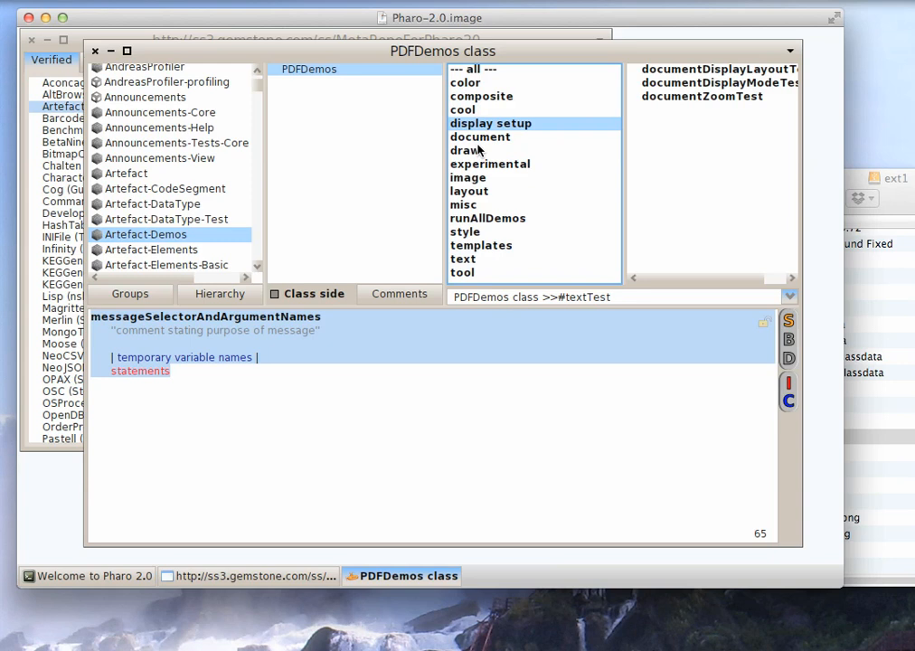
left_click(487, 218)
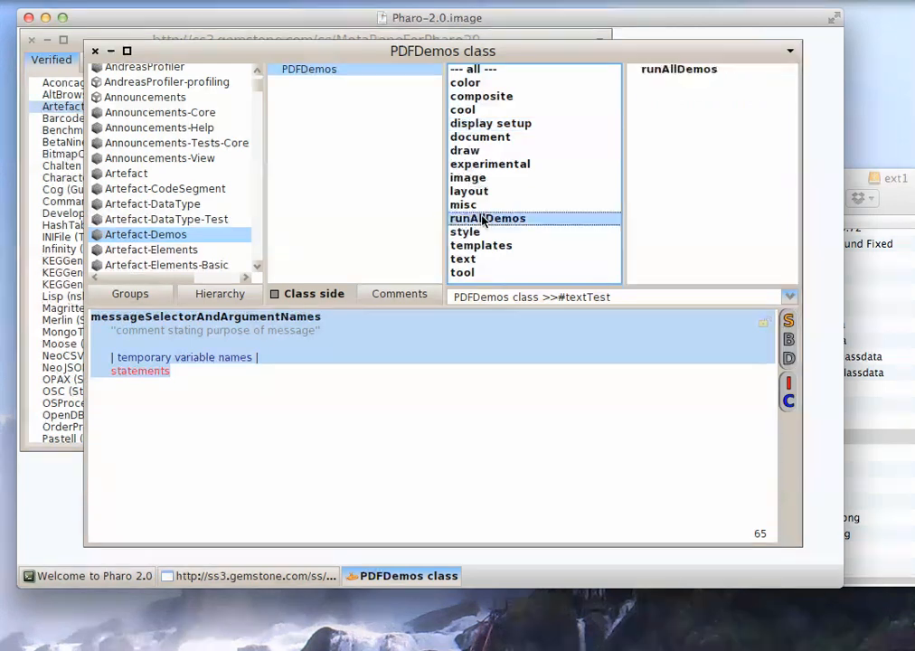